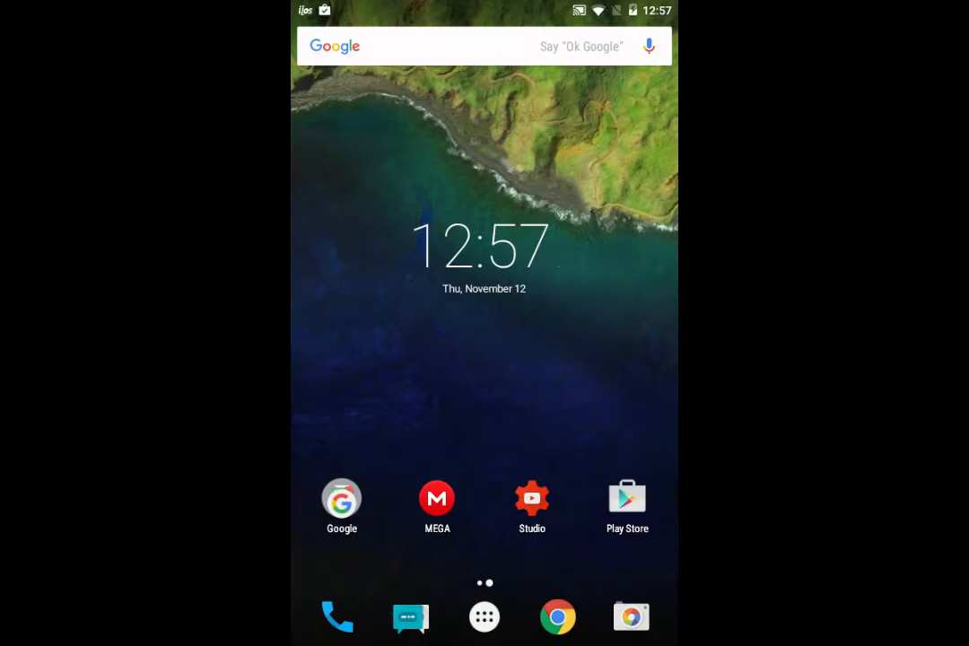
- Move the MEGA shortcut back into place on the home screen and open the browser on the xda thread
left_click(485, 622)
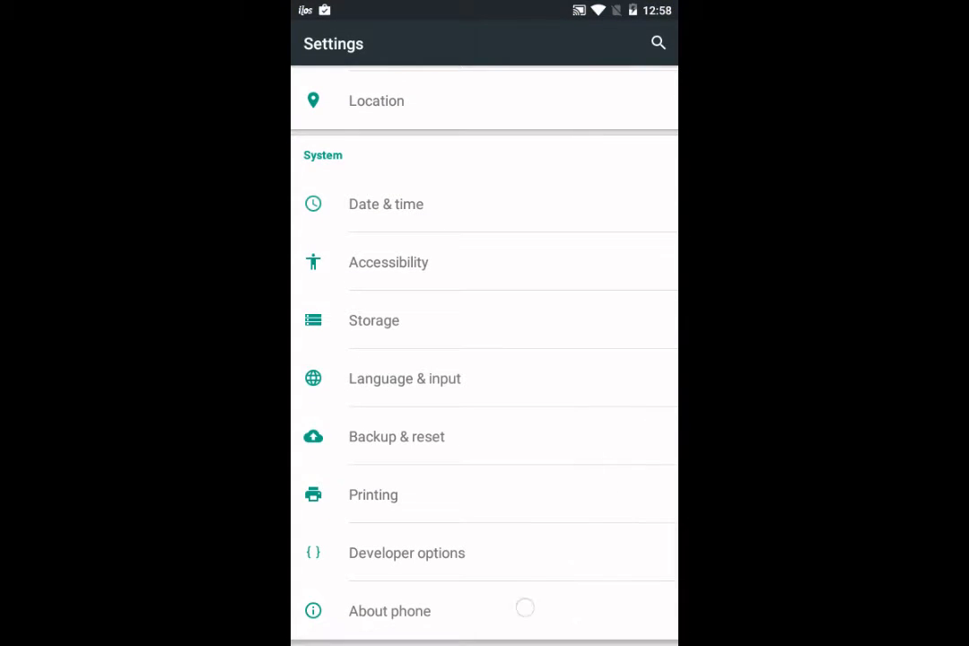
left_click(389, 610)
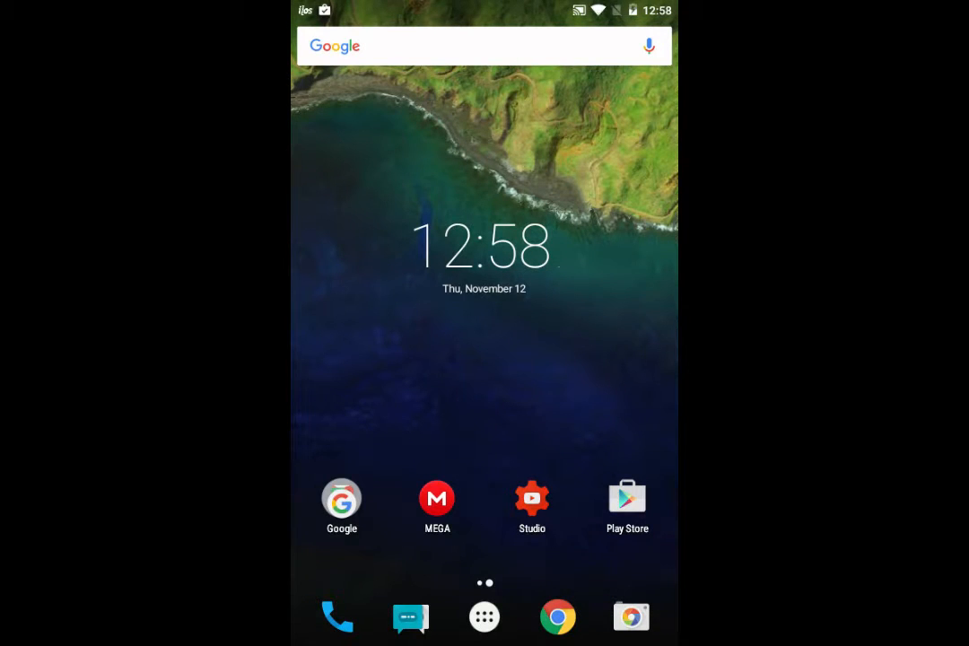
left_click(484, 618)
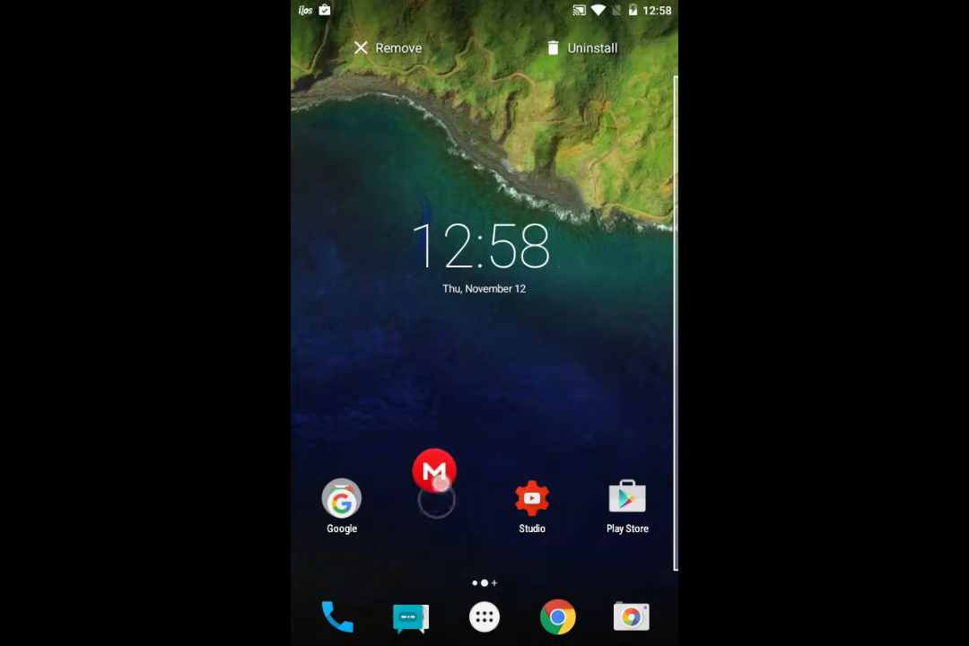
left_click(434, 470)
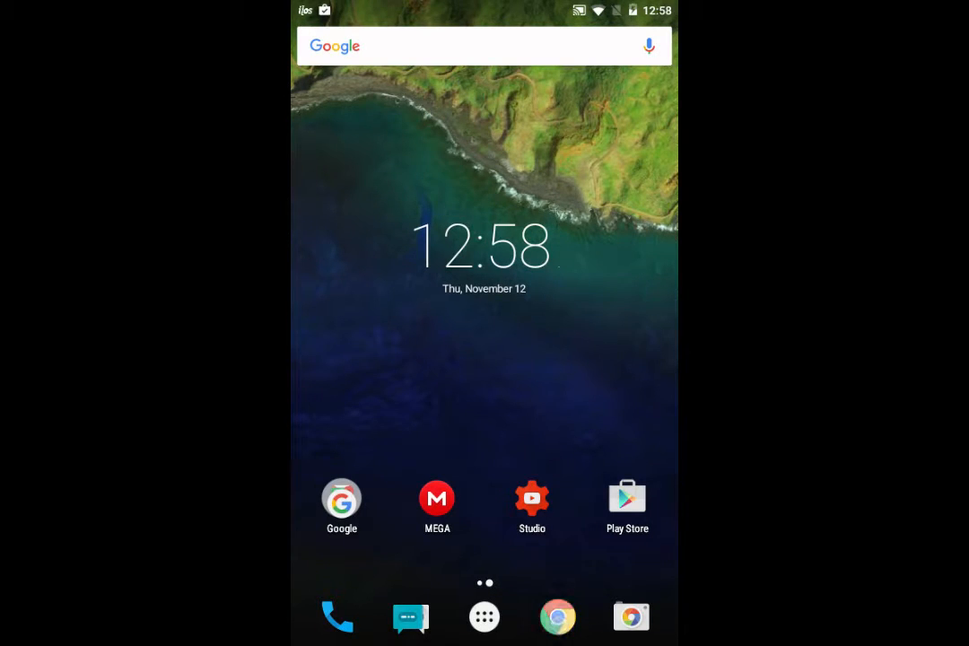
left_click(436, 499)
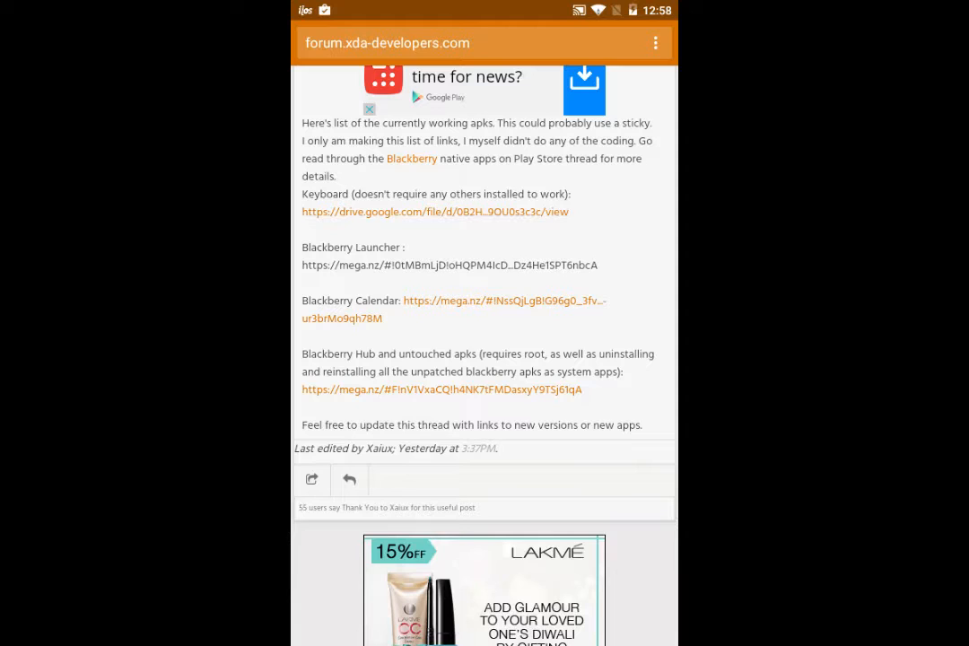
- Scroll down the xda thread, follow a link there, then return to the home screen
scroll("down", 3)
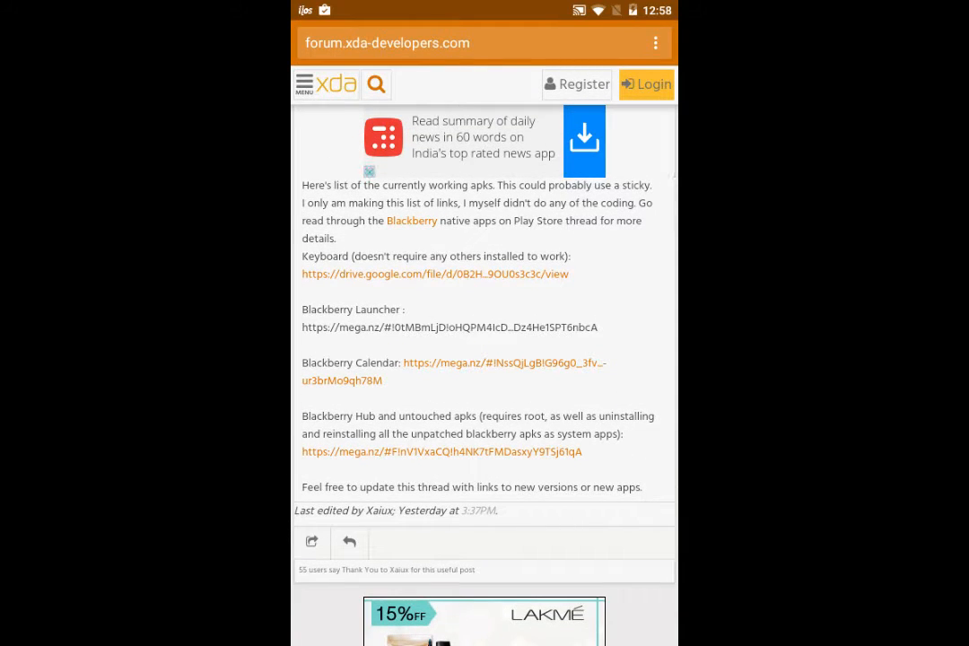
scroll("down", 3)
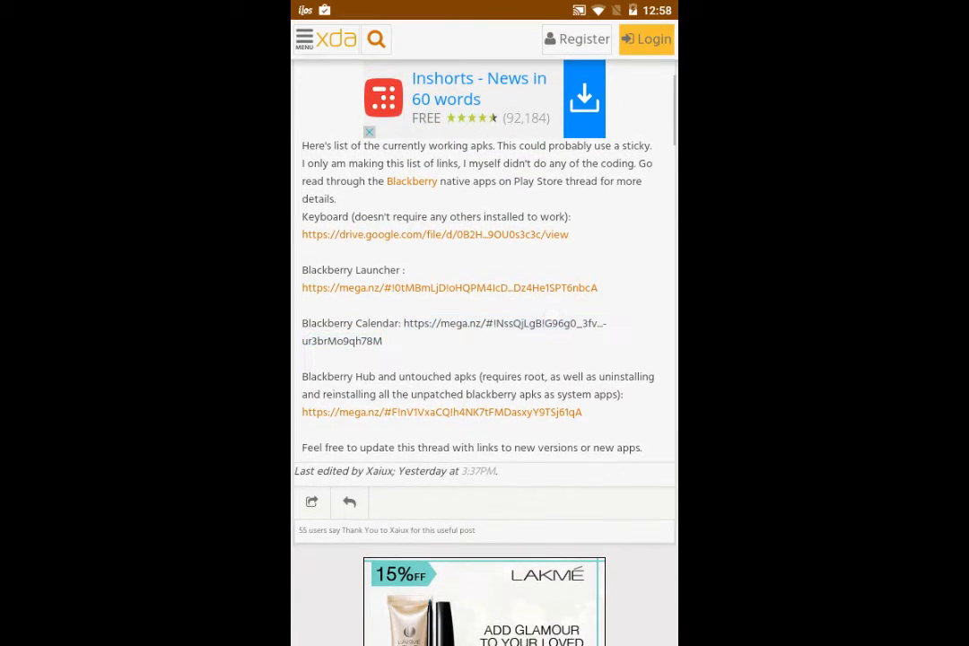
scroll("down", 3)
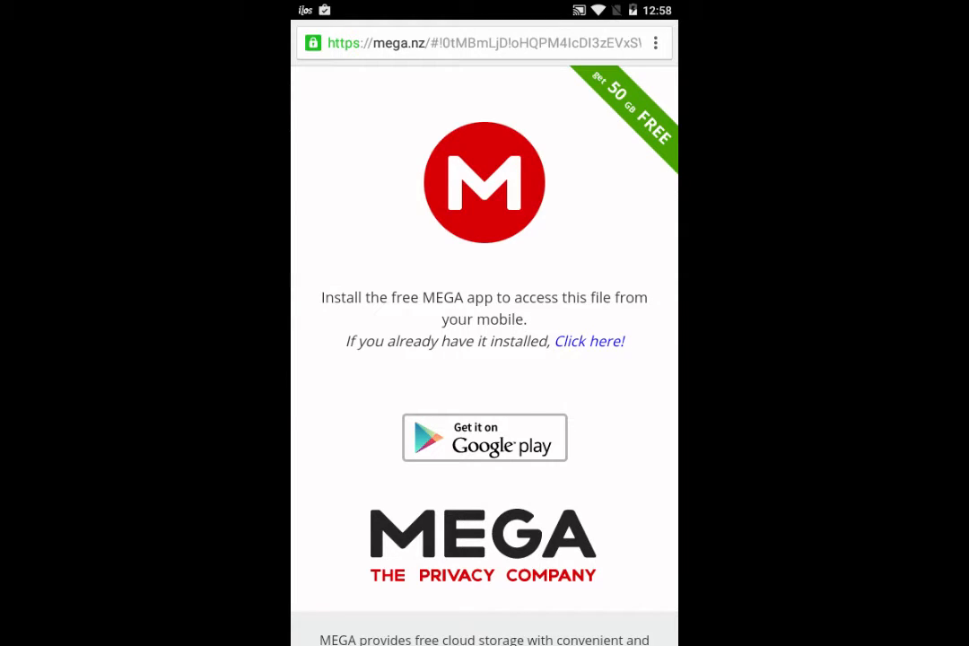
left_click(589, 341)
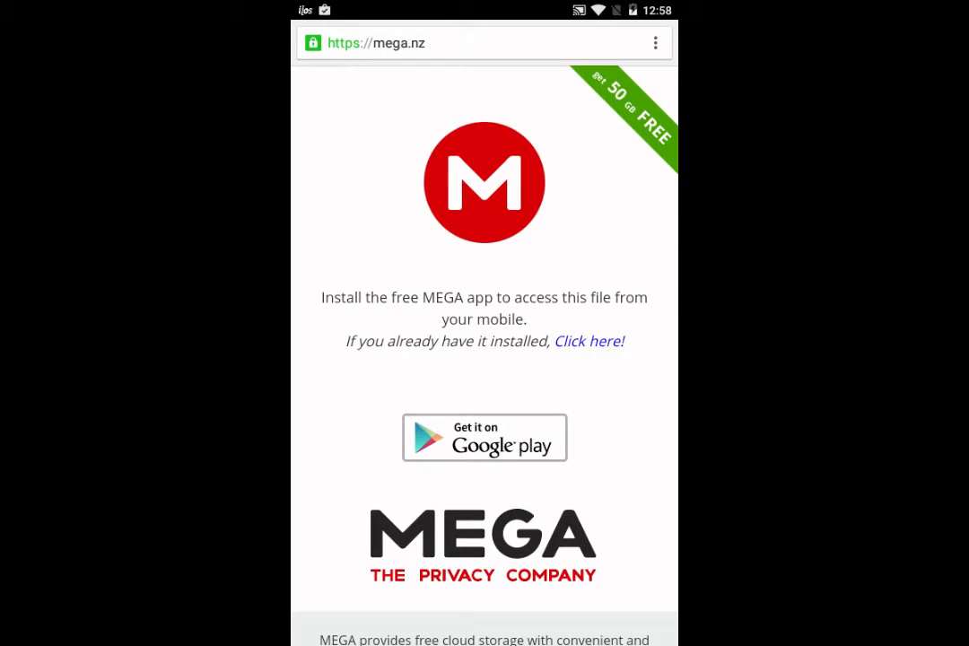
key("home")
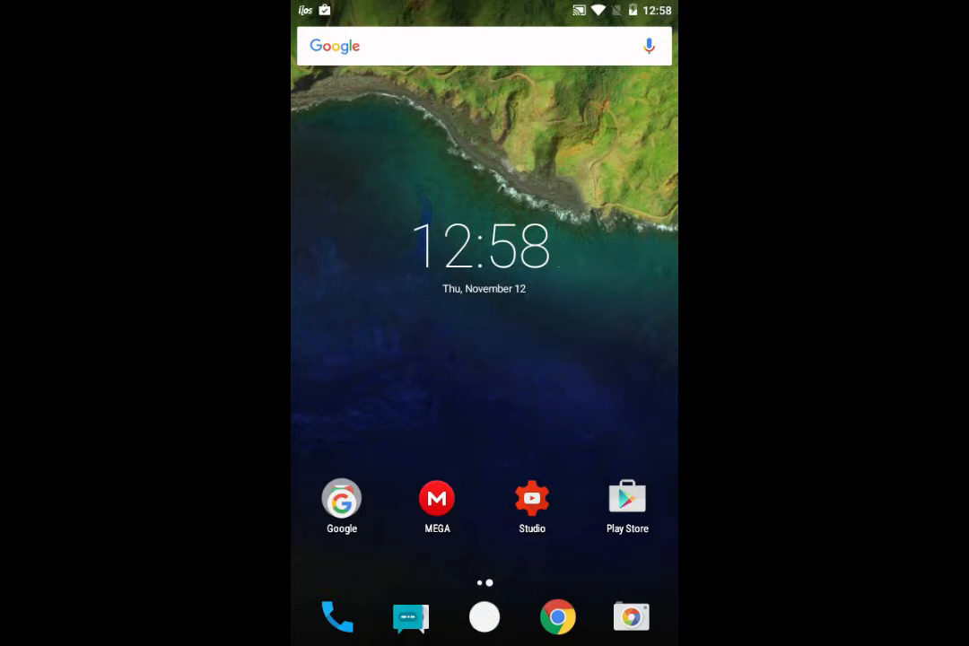
- Launch File Manager from the app drawer and scroll Download to the BlackBerry Launcher APK
left_click(484, 618)
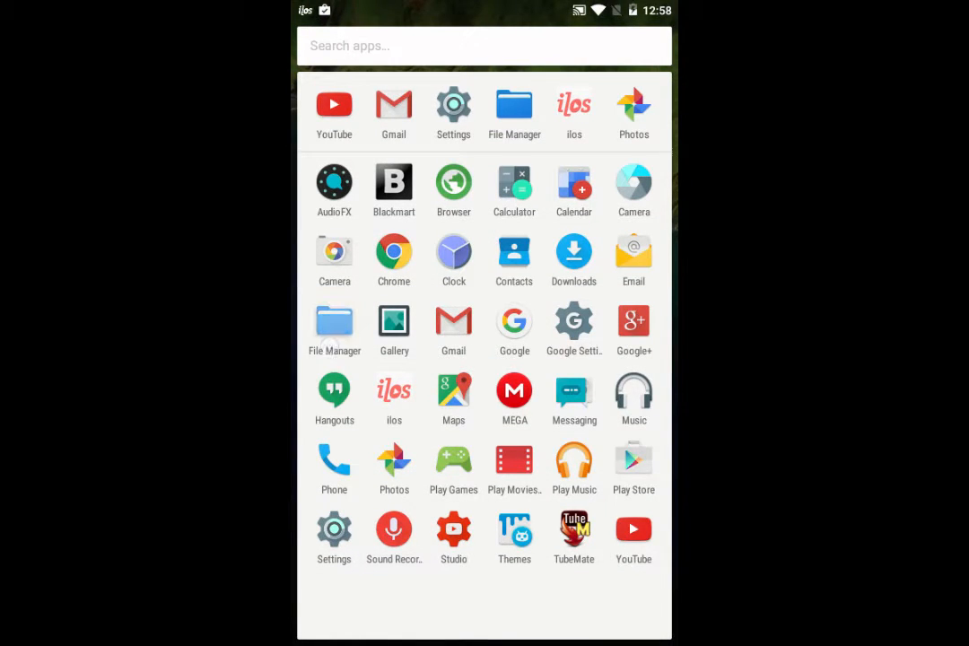
left_click(514, 102)
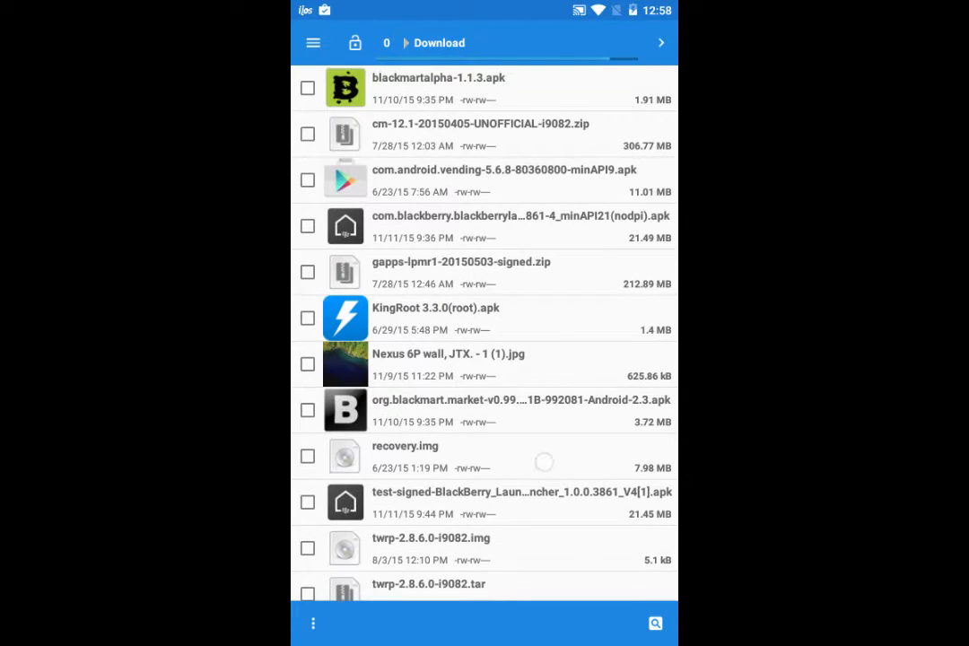
scroll("down", 3)
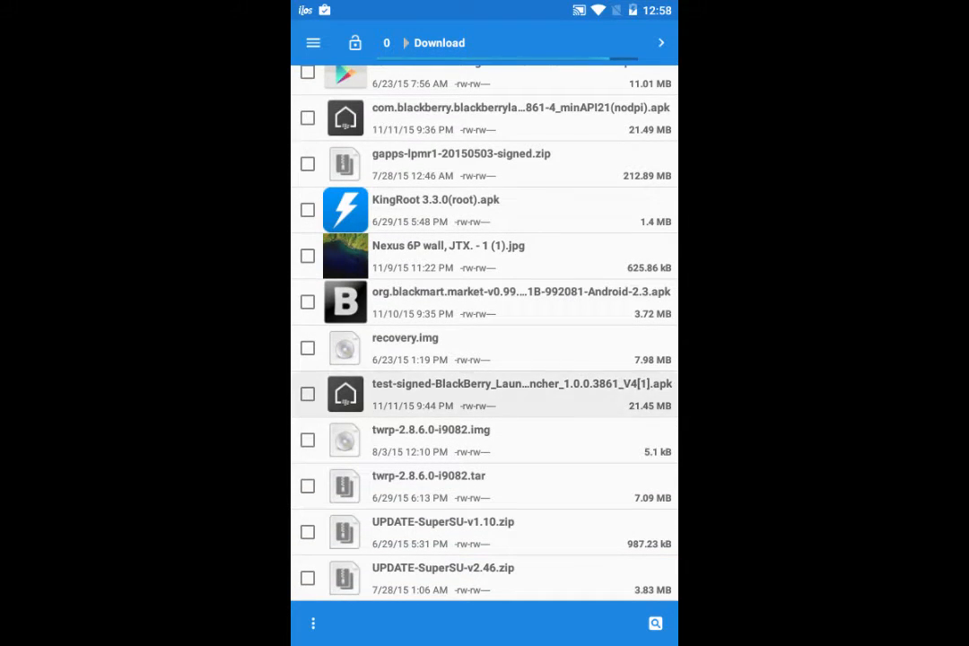
- Install the test-signed BlackBerry Launcher APK through Package Installer and dismiss the Done confirmation
left_click(511, 395)
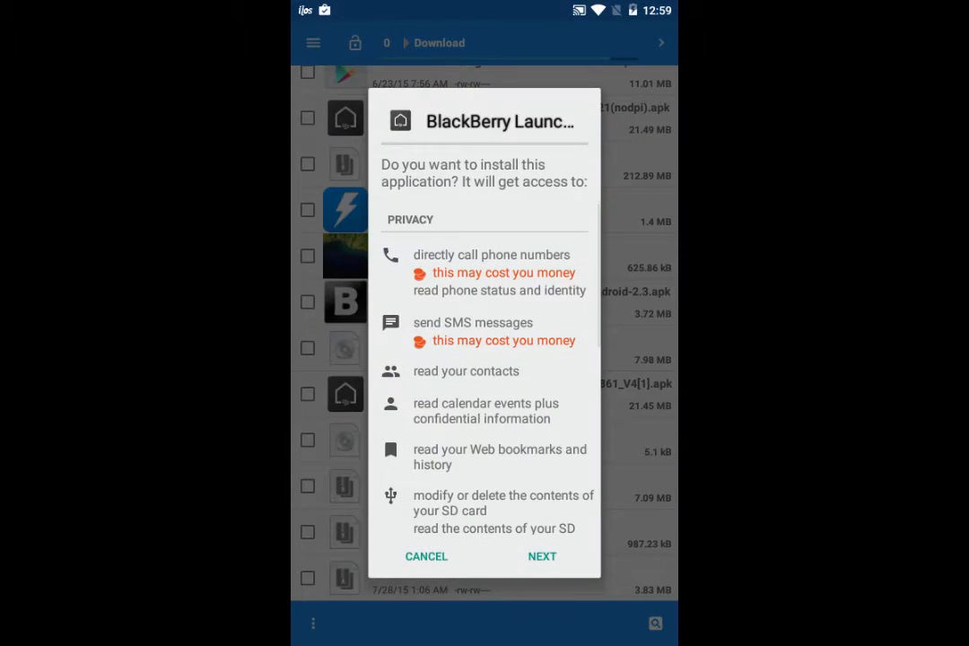
left_click(542, 557)
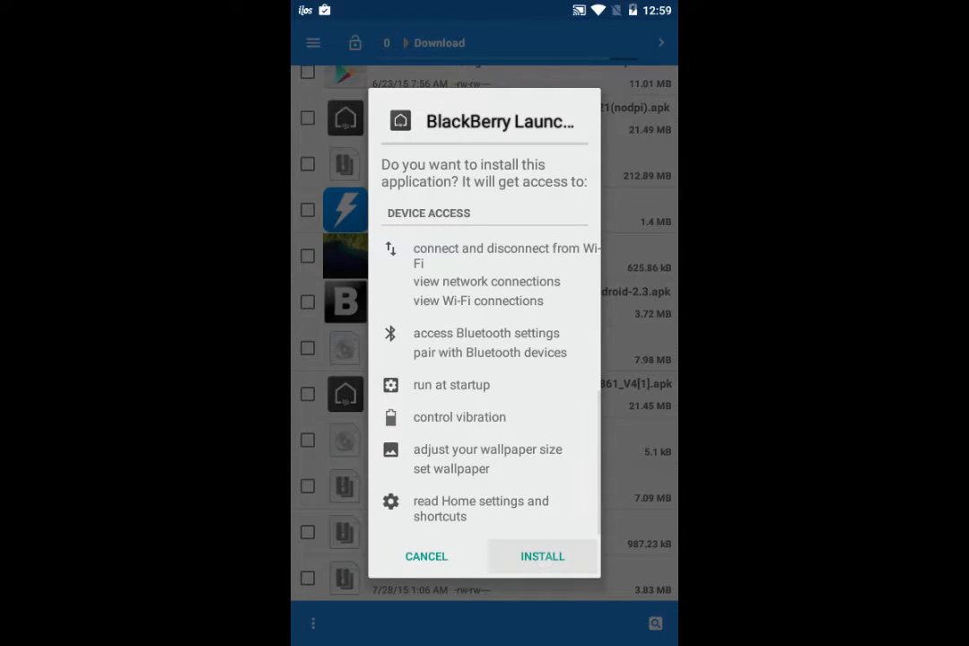
left_click(542, 556)
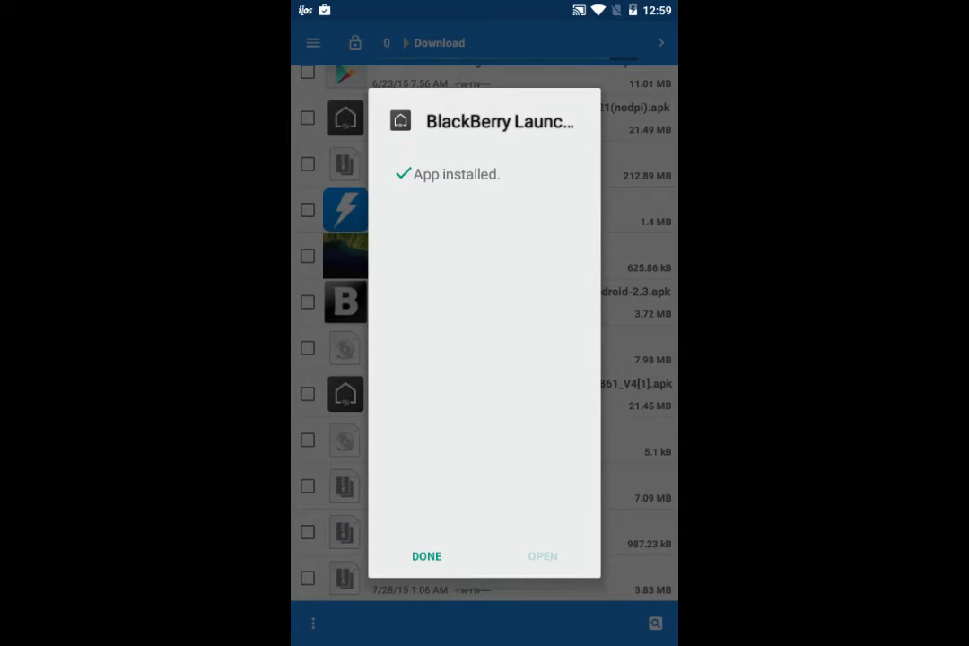
left_click(425, 556)
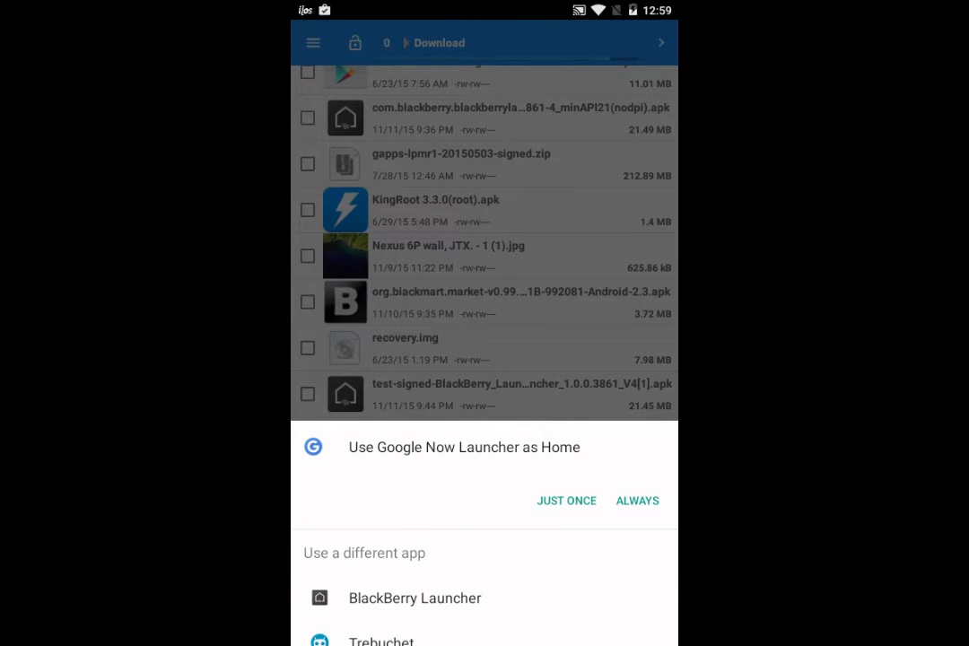
- Choose BlackBerry Launcher as the home app in the Home chooser
left_click(637, 501)
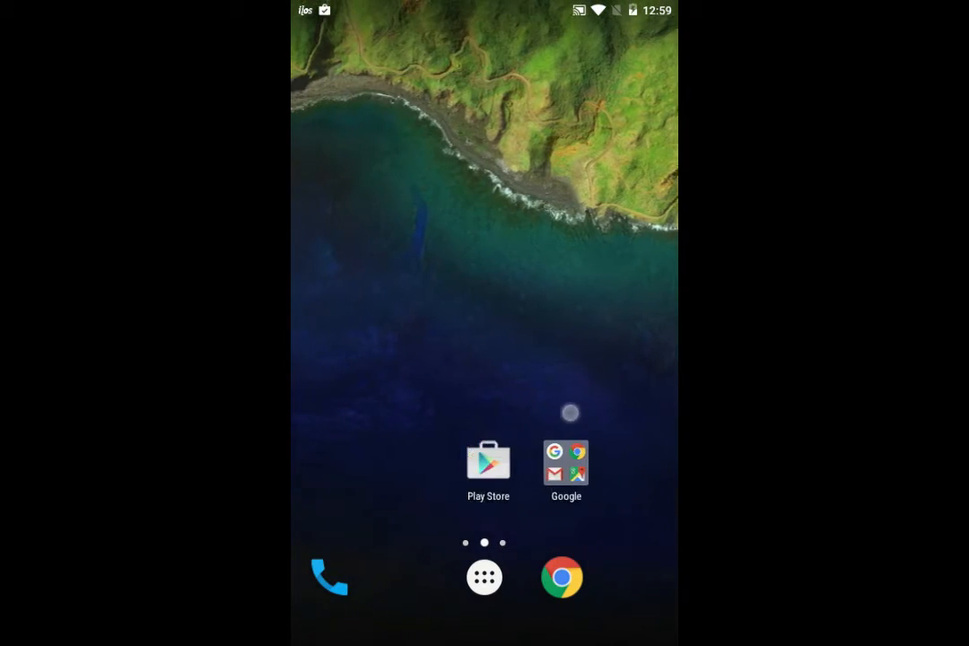
- Browse the drawer's Apps, Widgets and Shortcuts lists, then enter home screen customisation mode
left_click(484, 578)
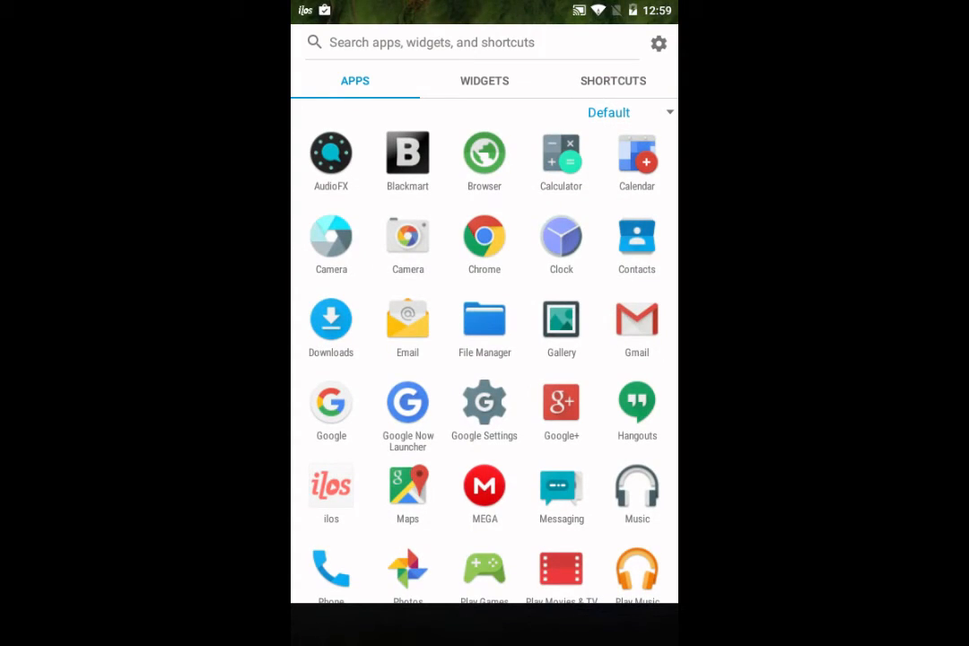
left_click(485, 79)
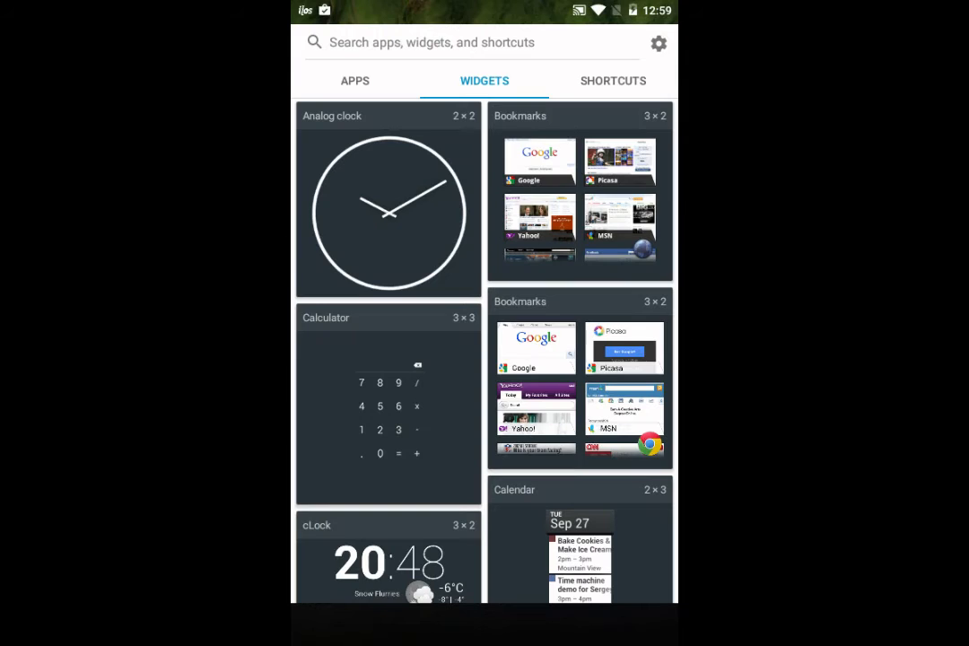
left_click(612, 79)
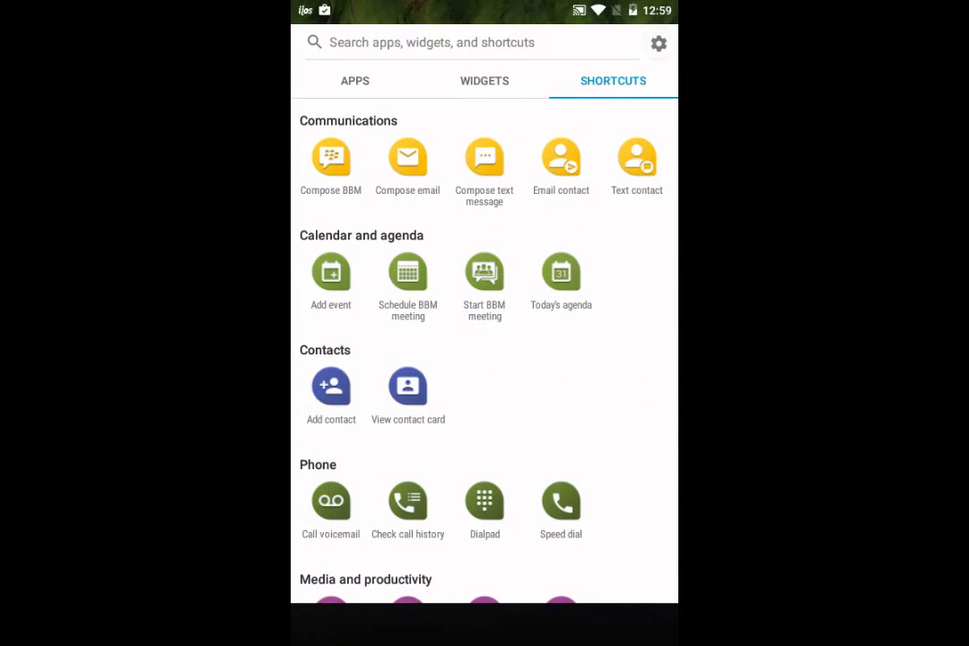
left_click(661, 43)
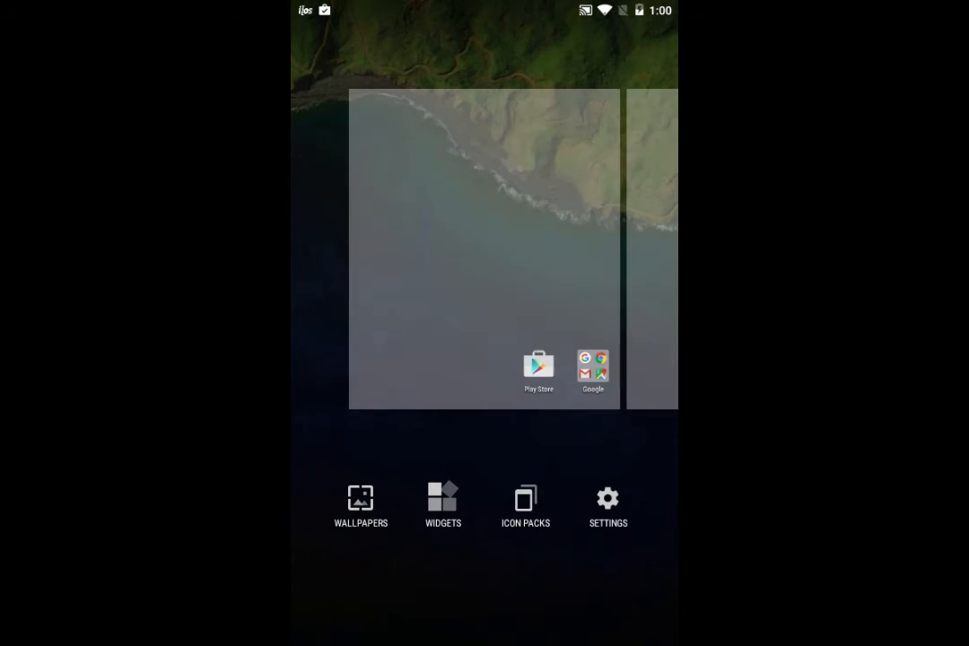
- View the Icon Packs page, keep the System pack, and return to the home screen
left_click(524, 499)
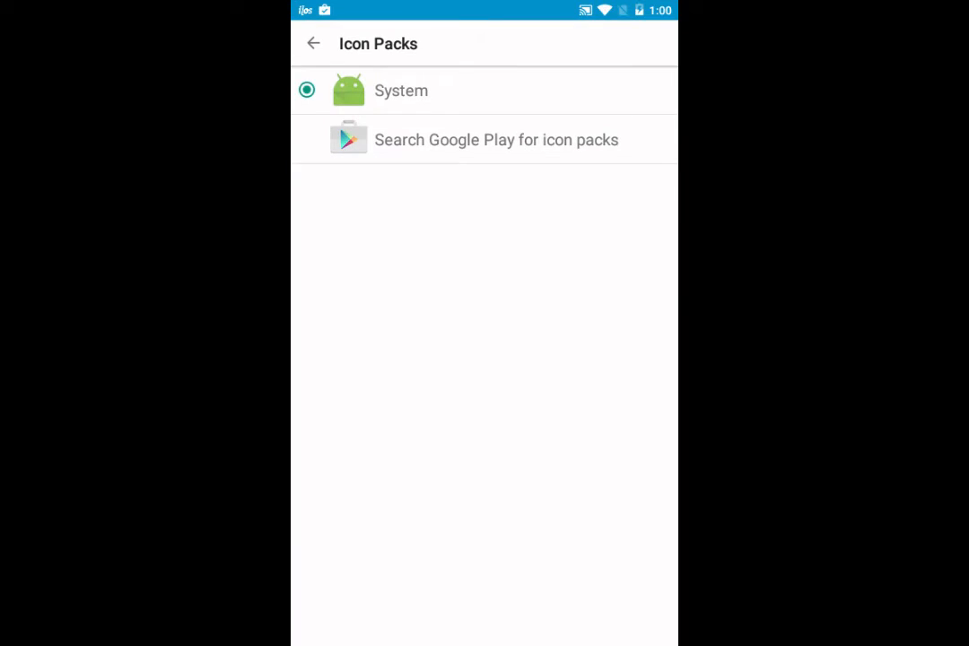
left_click(495, 140)
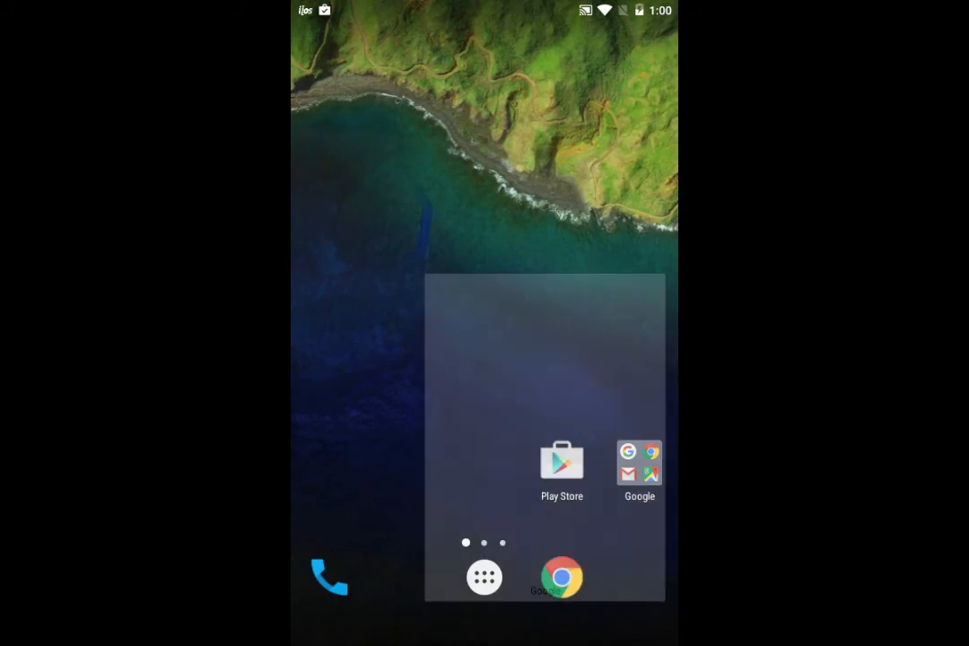
- Search the drawer for 'b' then 'pla', view the Shortcuts list, and return to the Apps list
left_click(484, 577)
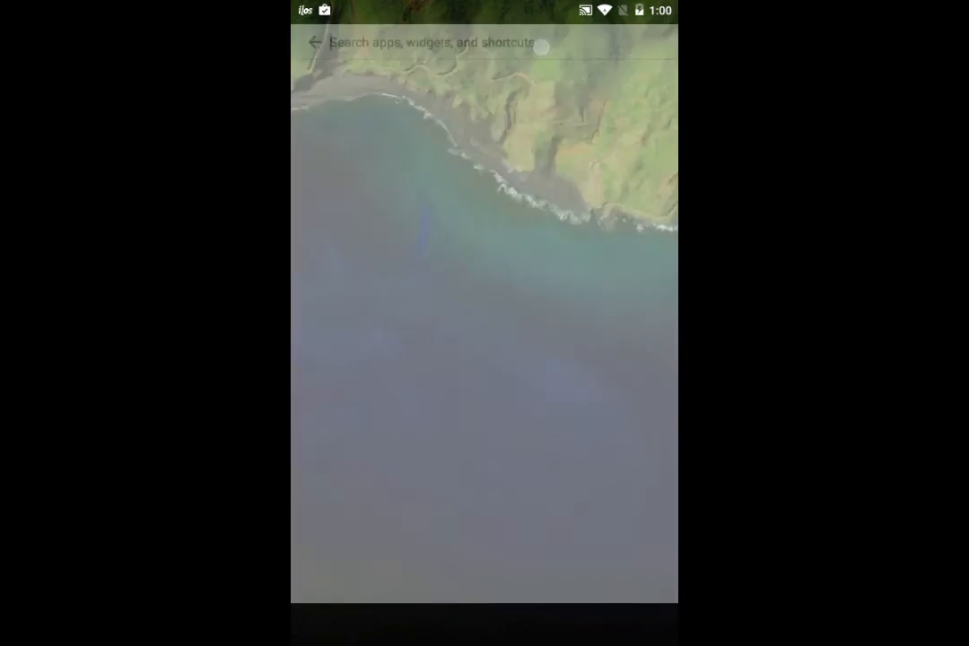
type("b")
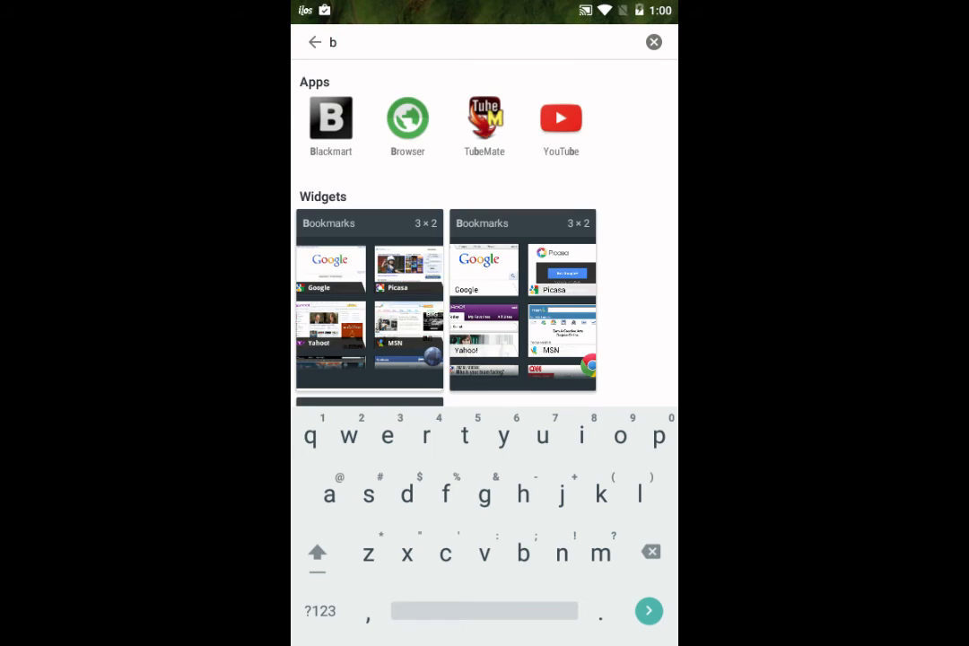
type("pla")
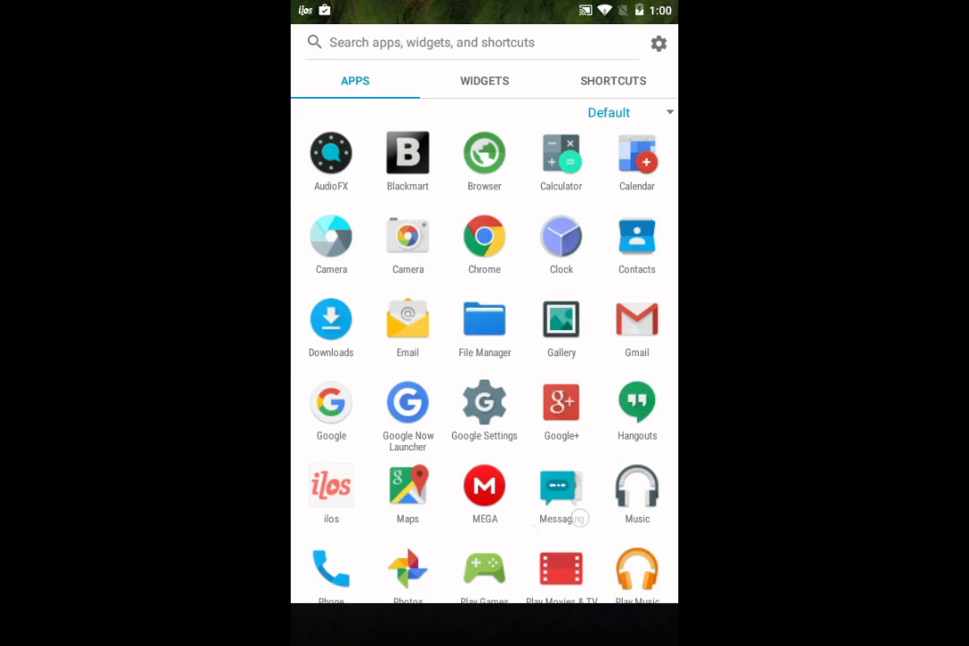
left_click(612, 79)
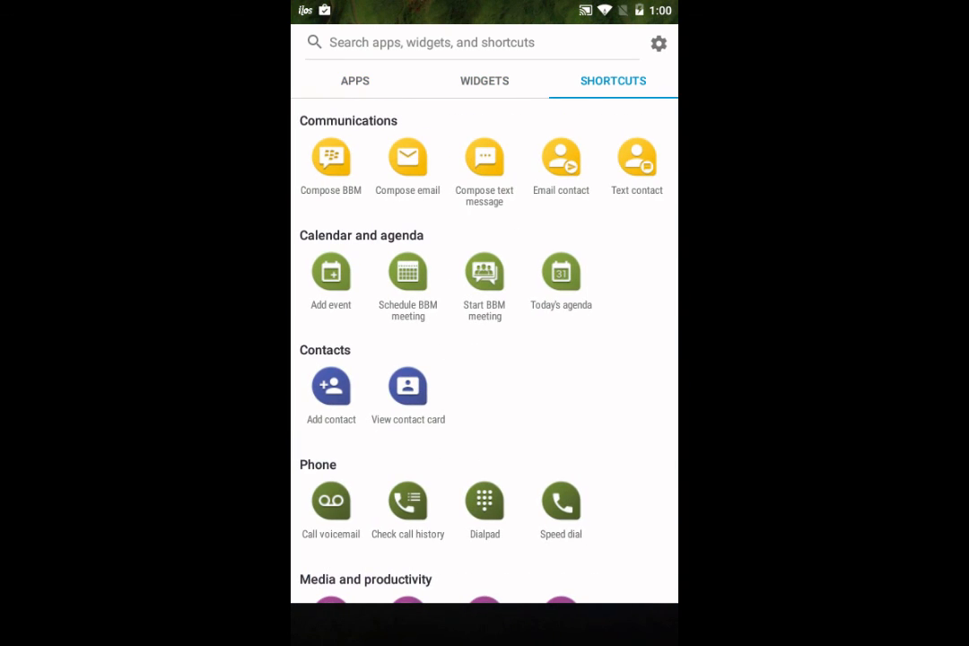
left_click(354, 80)
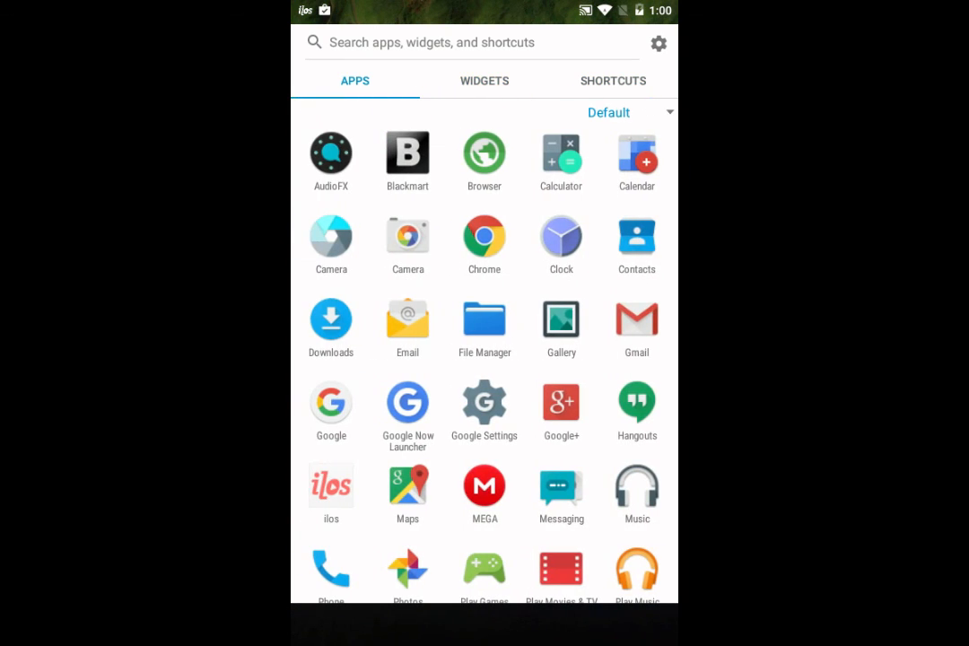